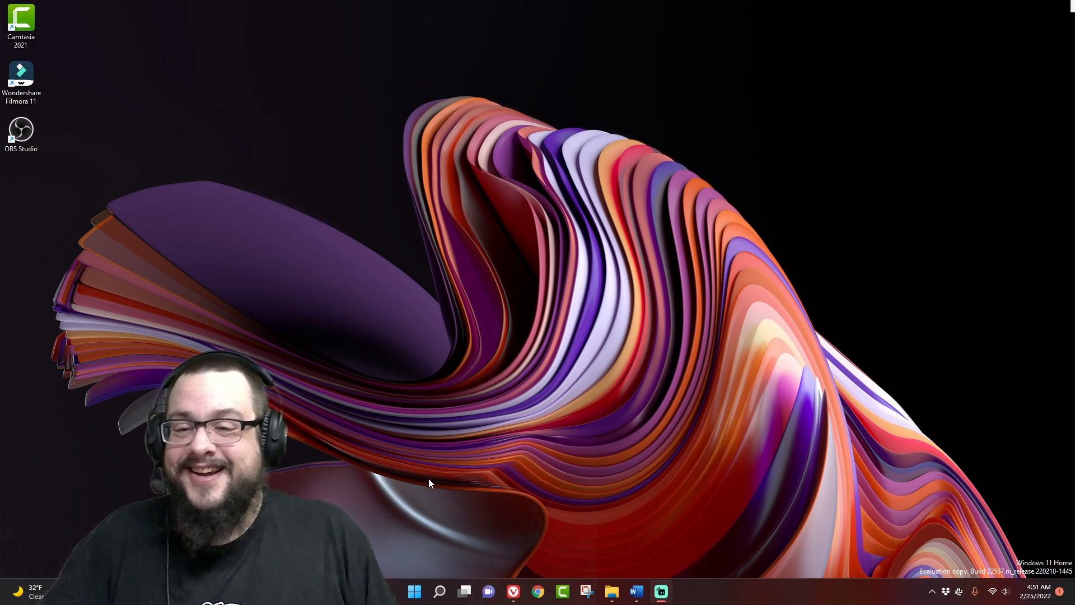
Step: Launch OBS Studio from the Windows 11 Start menu
left_click(414, 591)
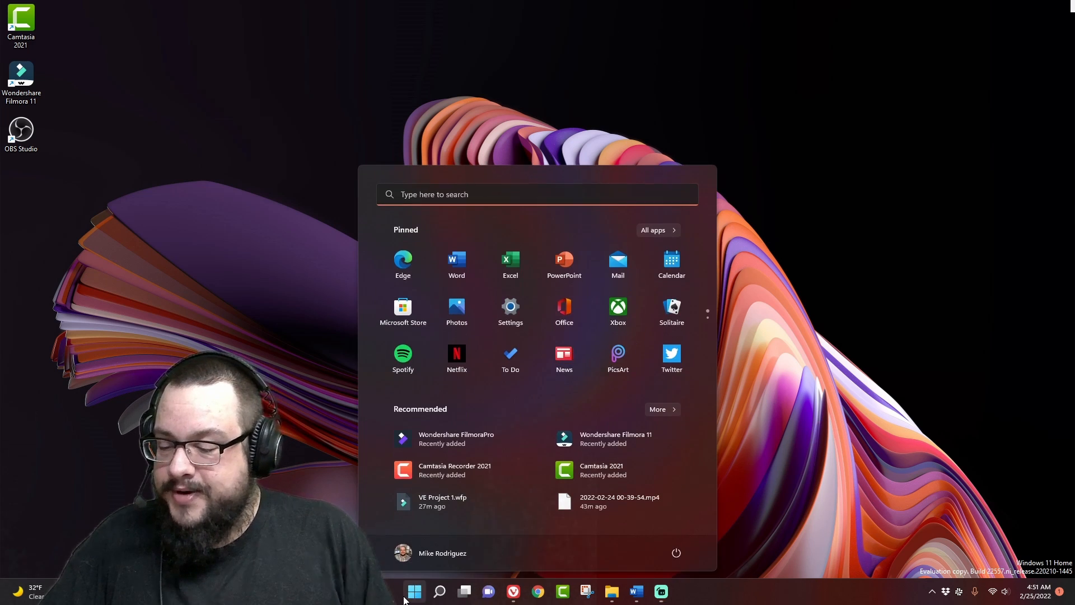
left_click(413, 592)
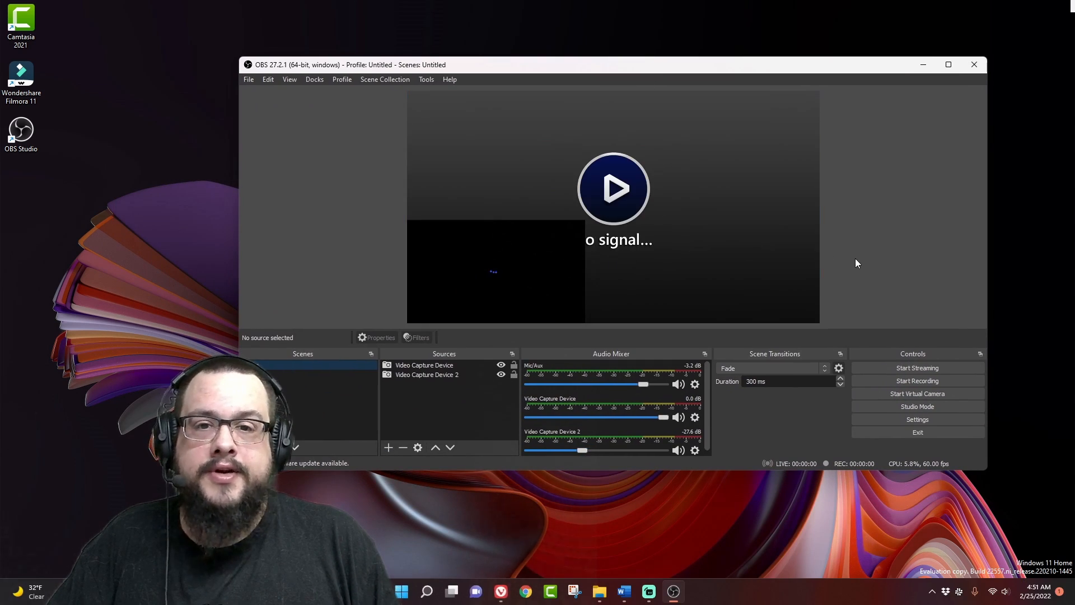
Step: Remove Video Capture Device and set Video Capture Device 2 to the HD Webcam eMeet C960
left_click(402, 447)
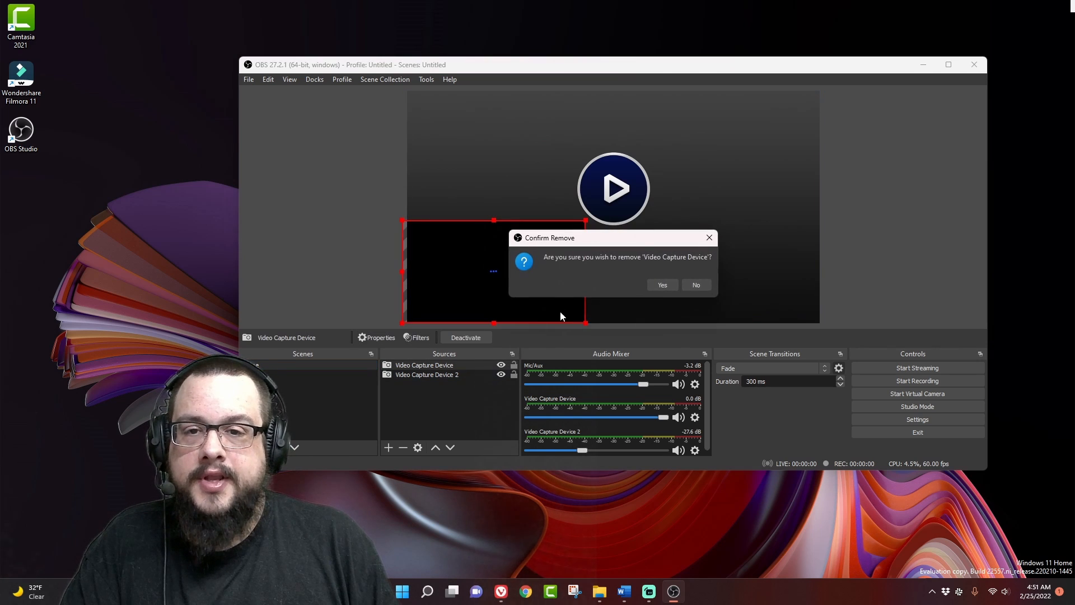
left_click(660, 284)
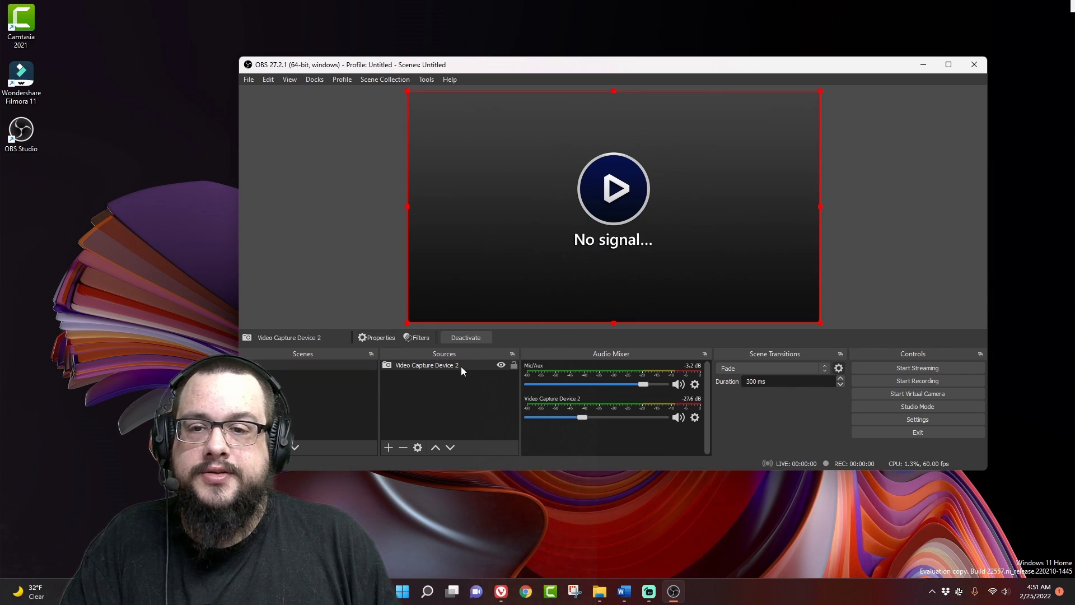
left_click(375, 337)
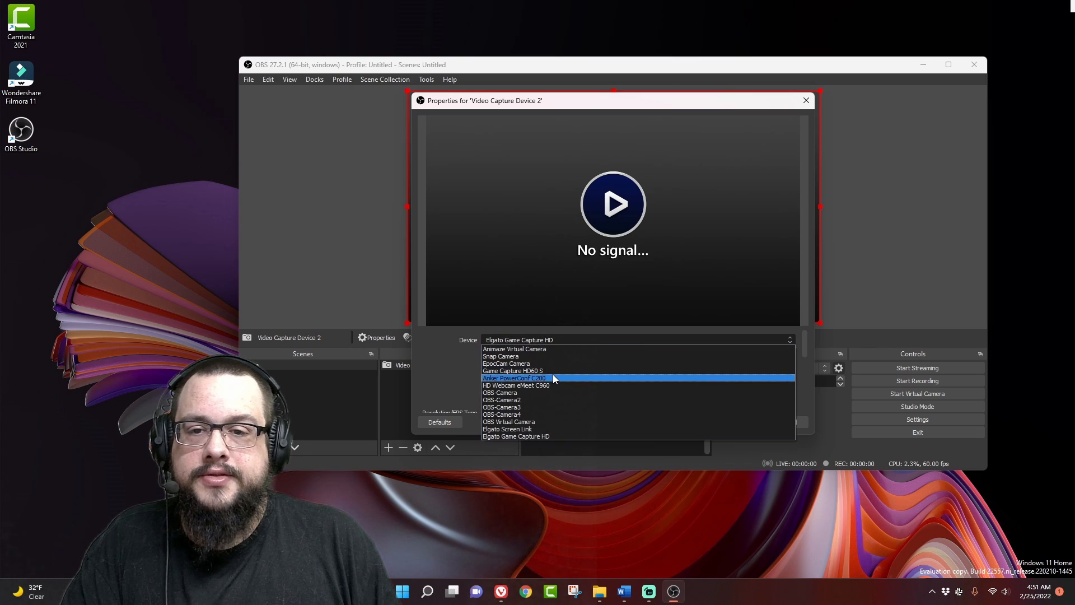
left_click(514, 379)
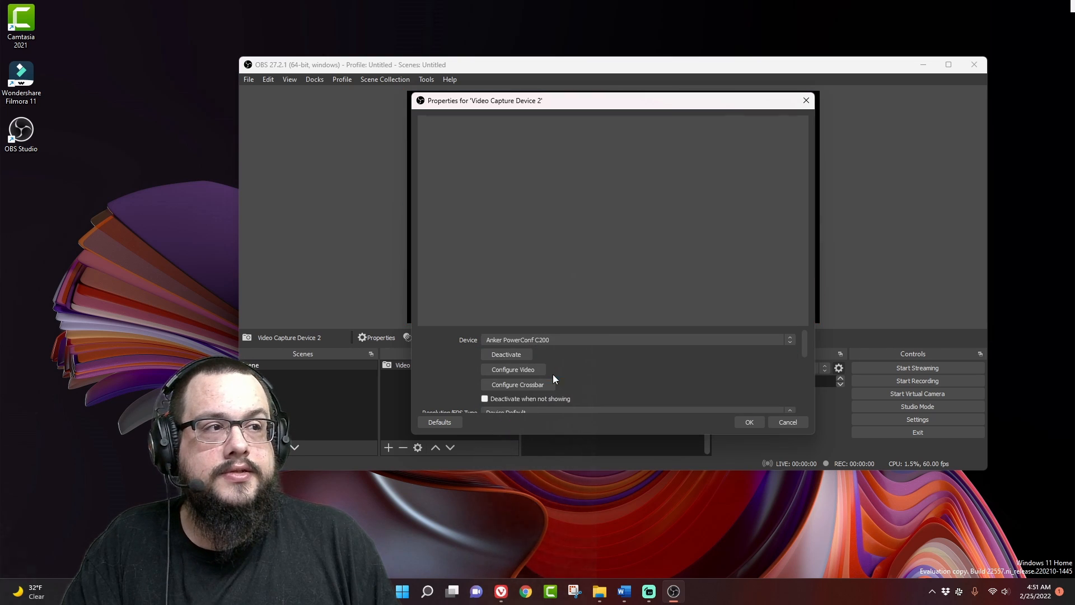
mouse_move(628, 375)
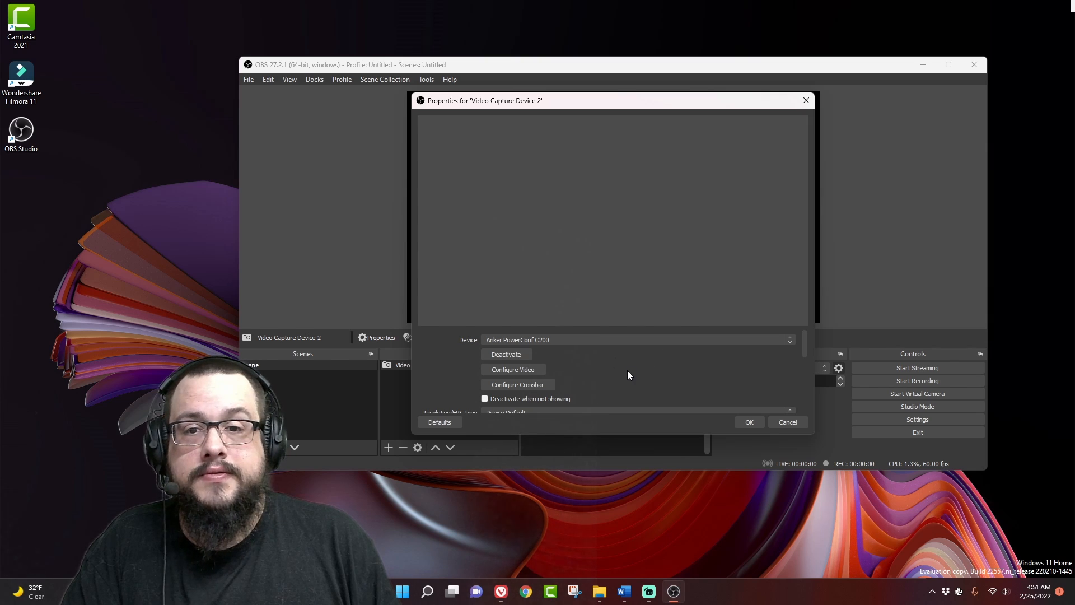
left_click(789, 339)
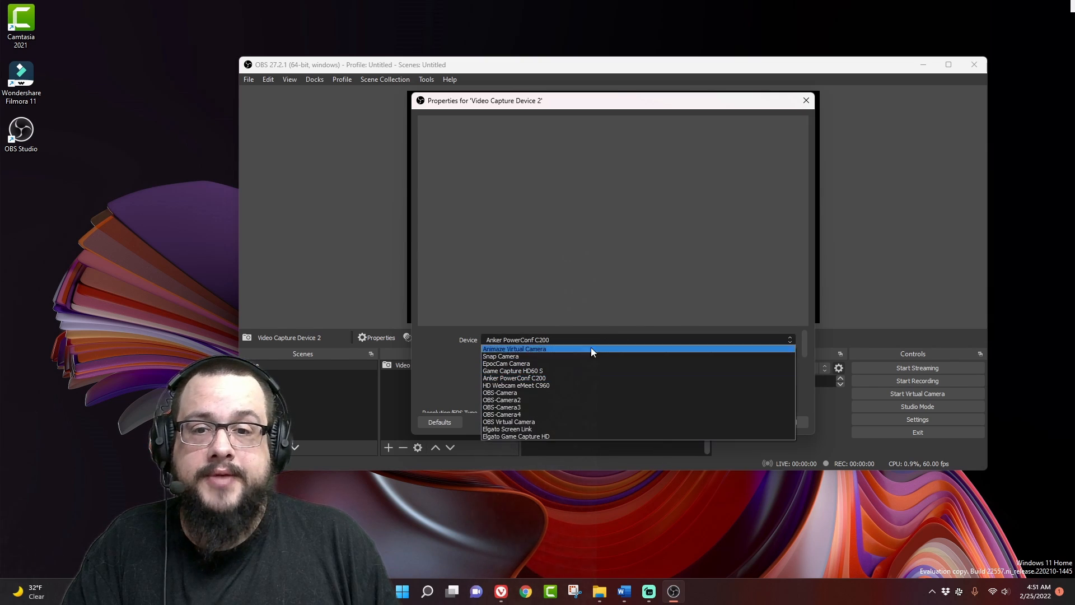
mouse_move(549, 385)
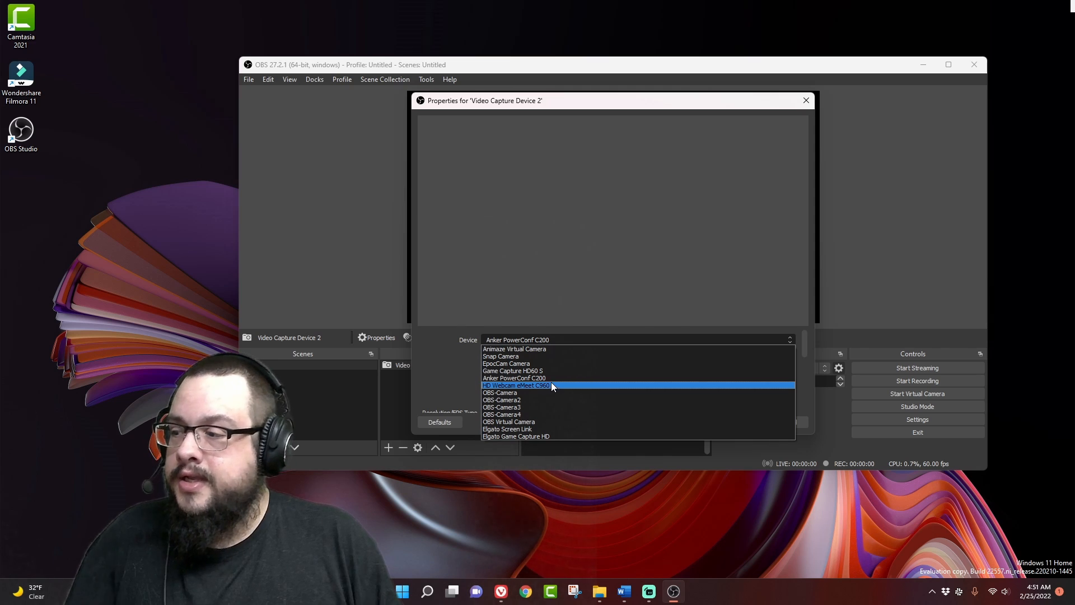
mouse_move(539, 414)
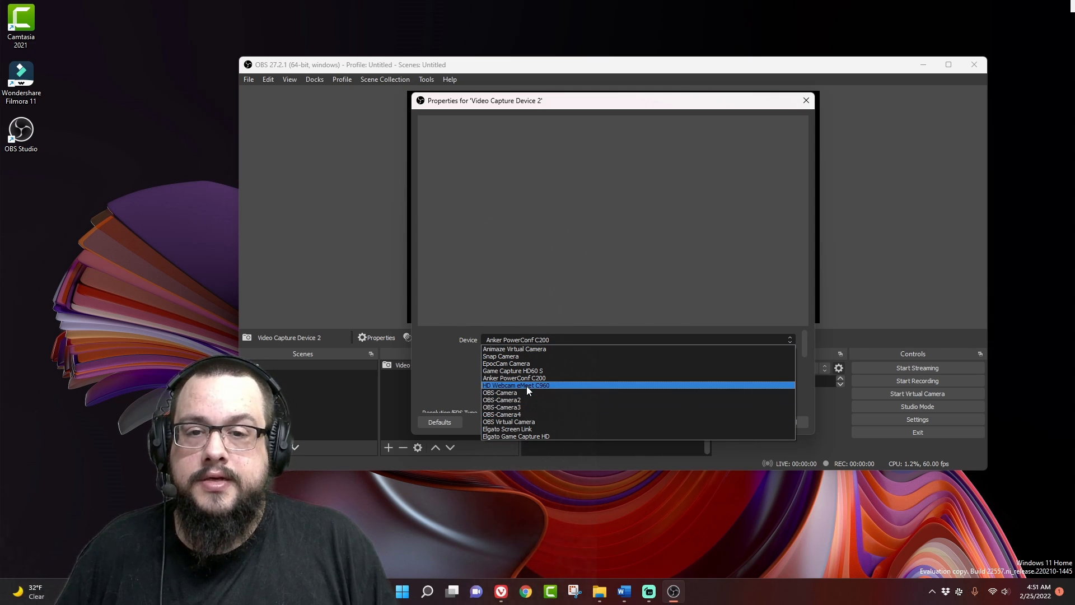
left_click(516, 385)
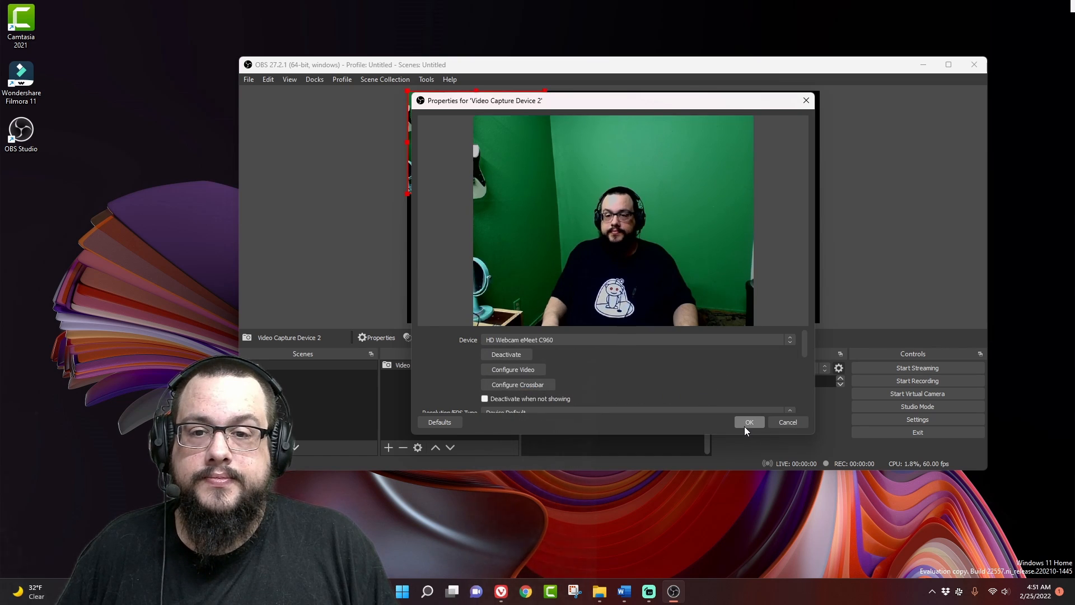
Step: Set the webcam's Resolution/FPS Type to Custom and bring up the Resolution list
scroll("down", 3)
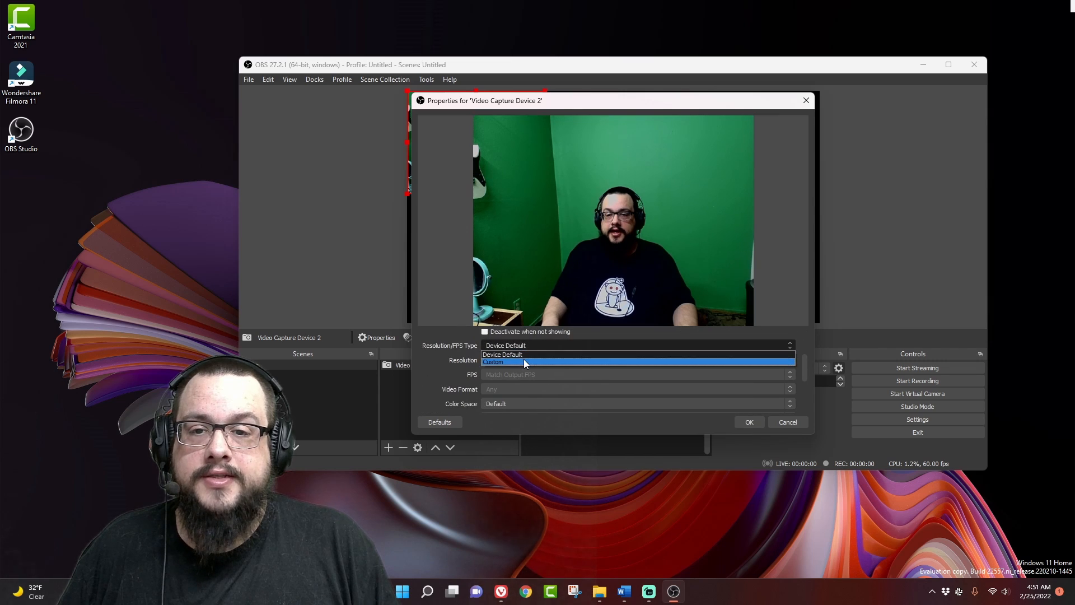
left_click(525, 362)
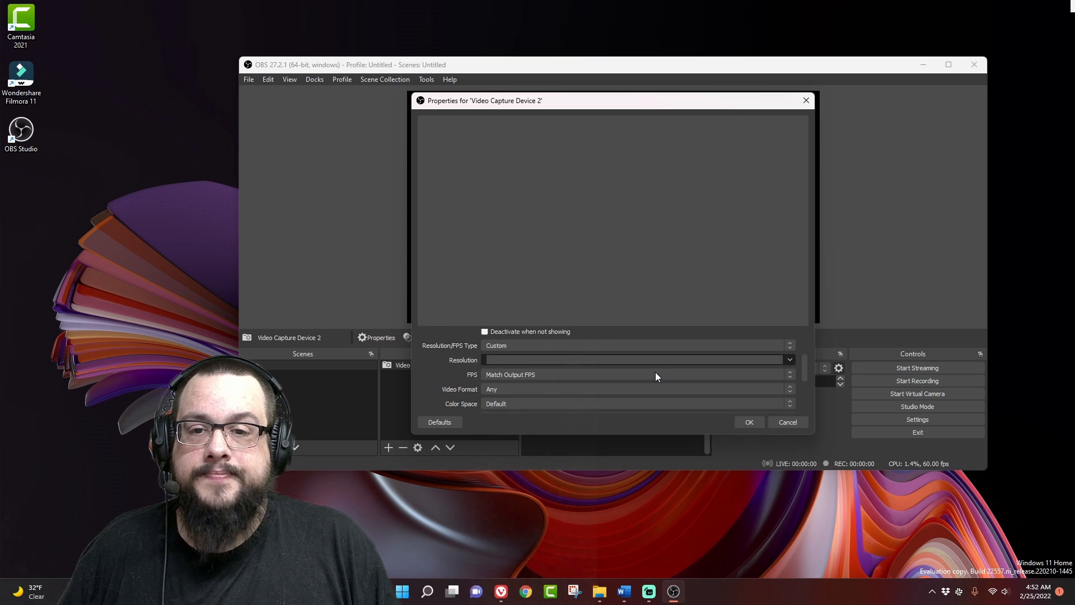
left_click(748, 421)
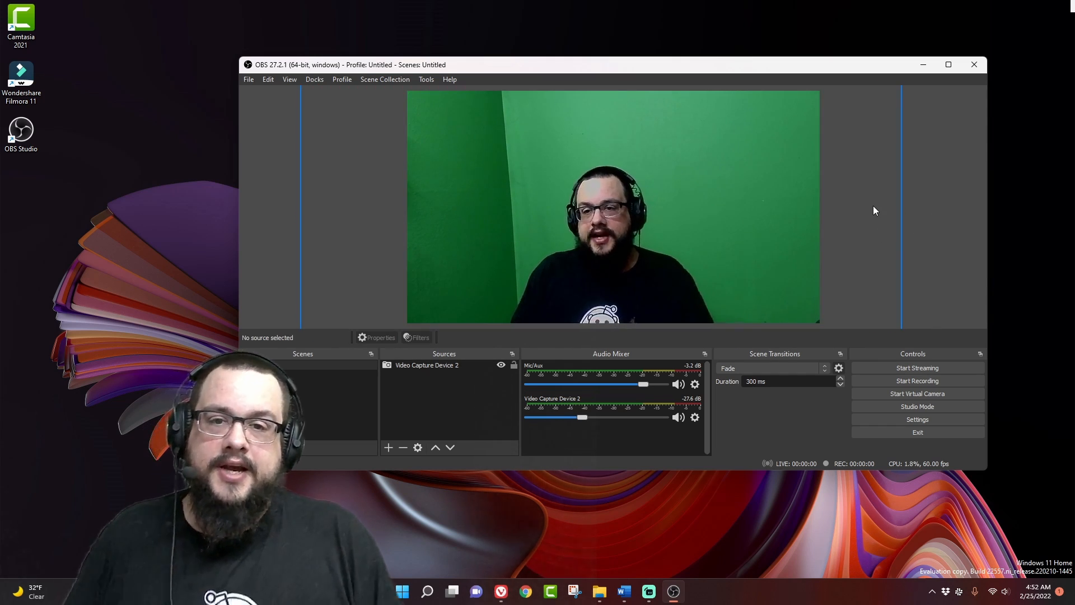
mouse_move(638, 327)
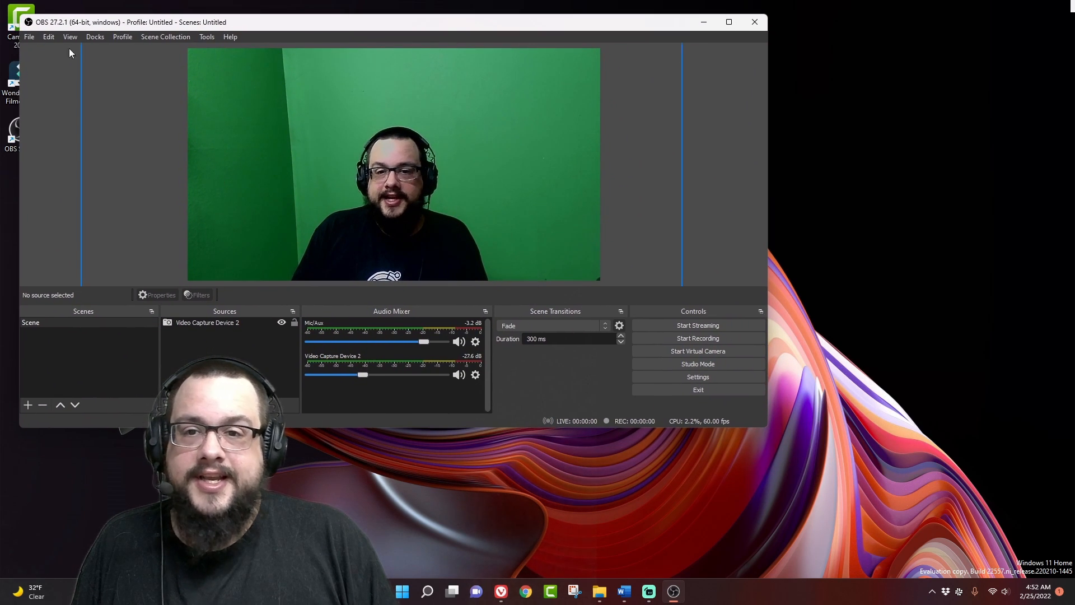
mouse_move(708, 167)
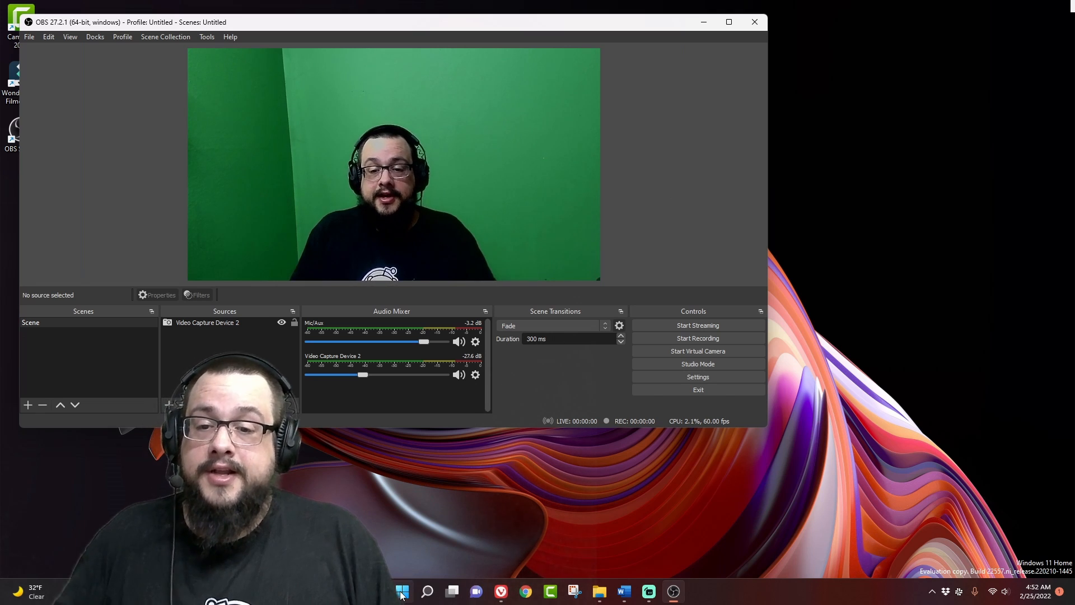
mouse_move(403, 592)
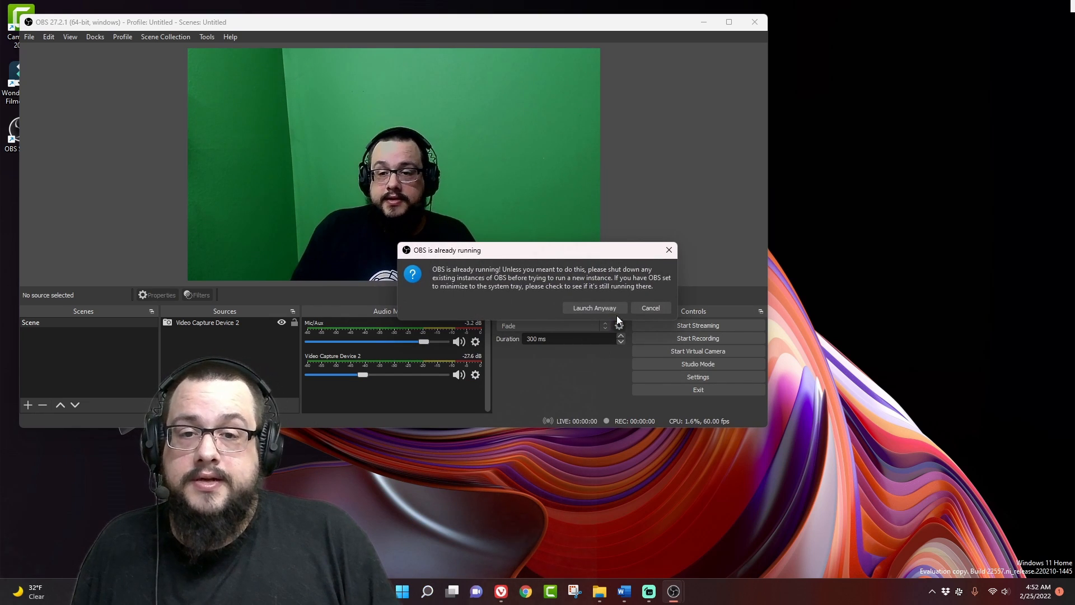
Step: Launch a second OBS instance and remove its webcam source
left_click(650, 308)
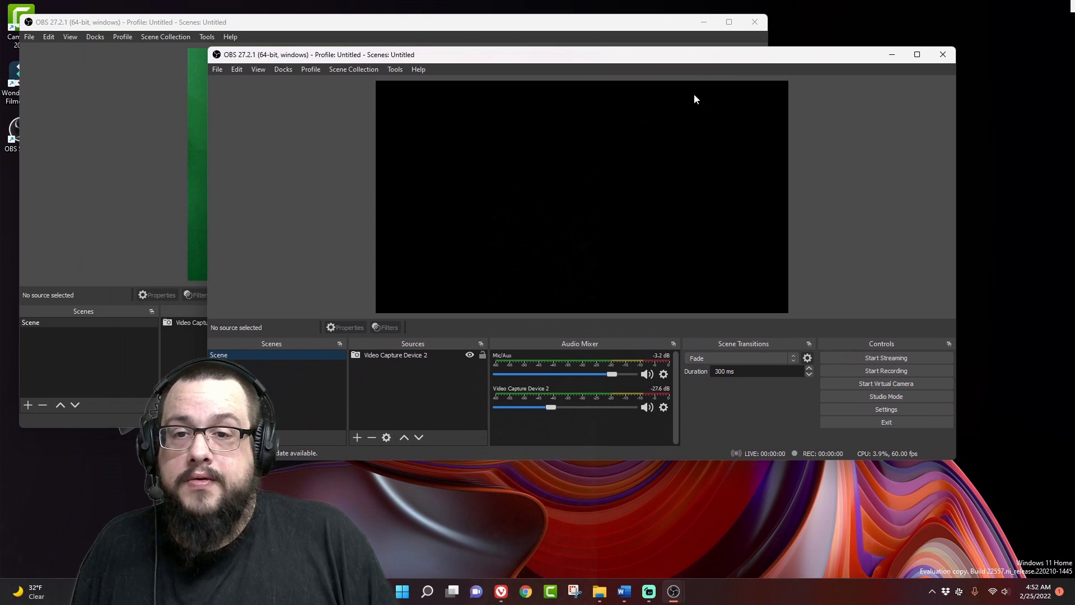
left_click(395, 355)
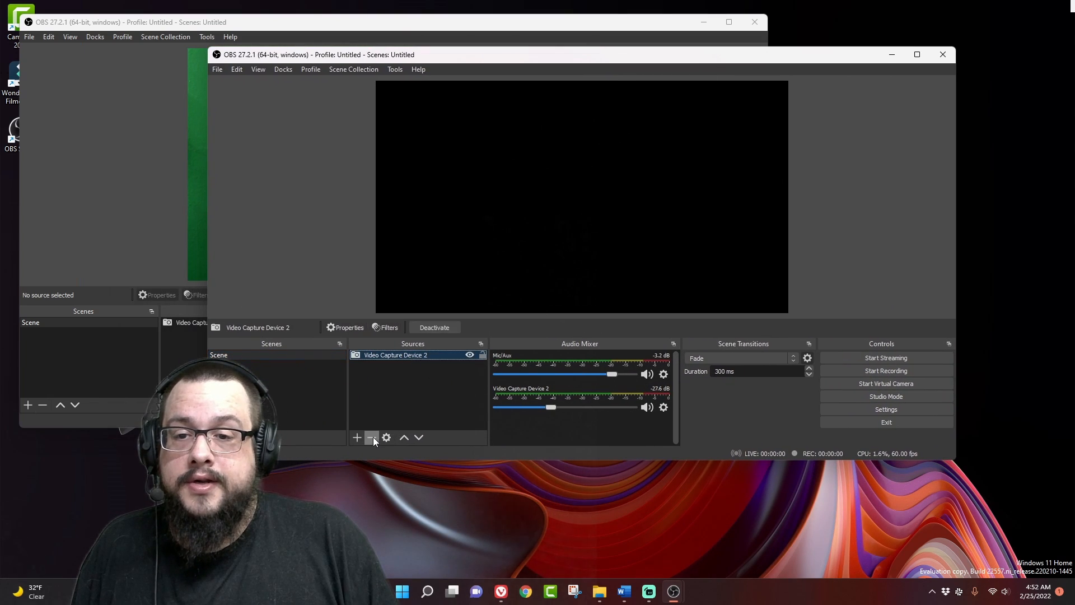
left_click(357, 438)
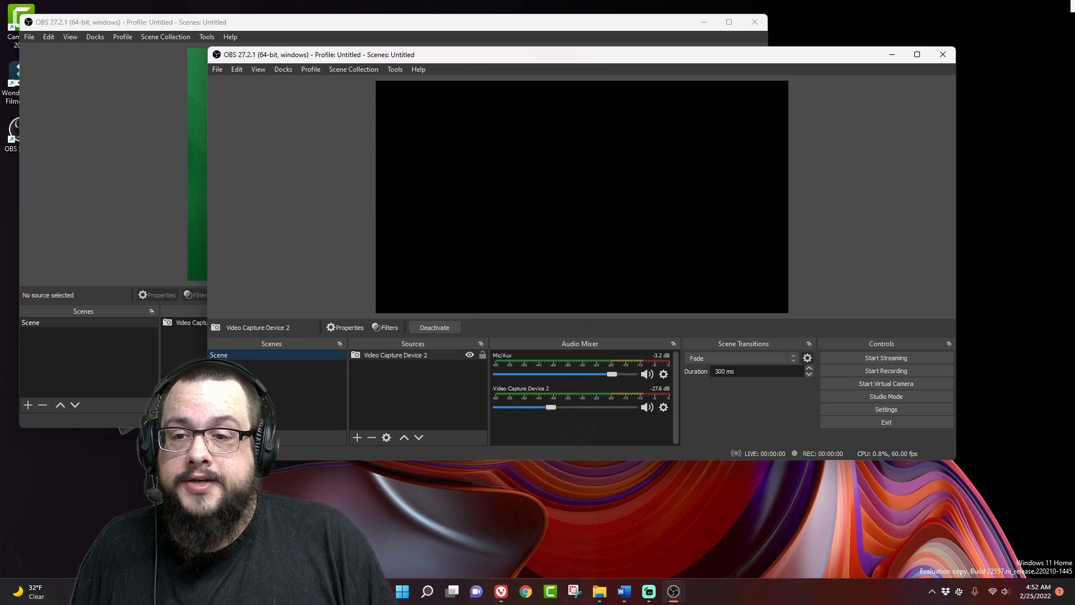
left_click(370, 437)
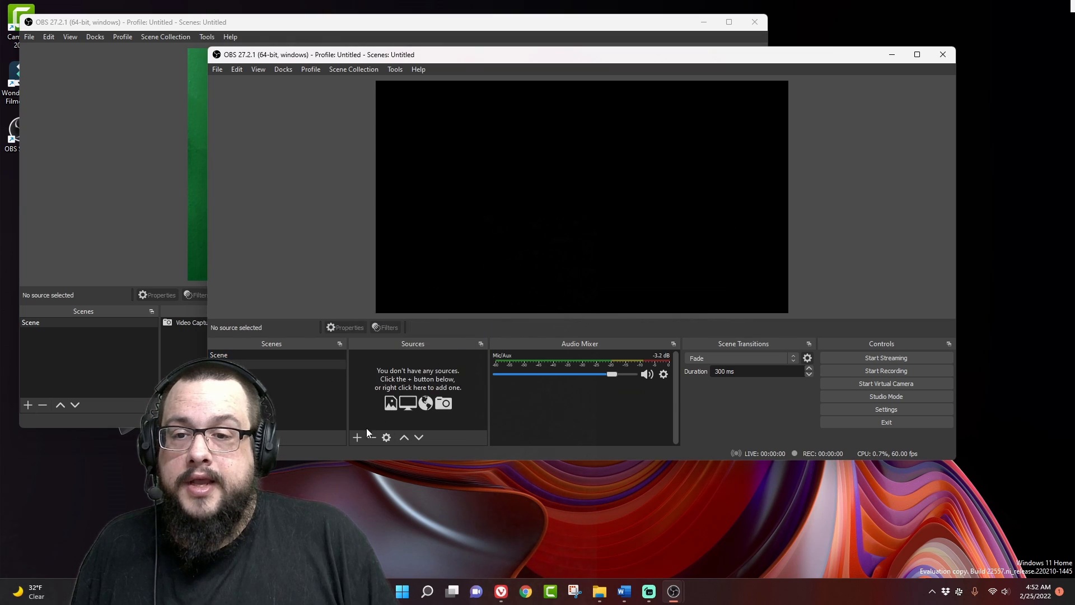
Step: Start adding a Display Capture source to the second instance's scene
left_click(357, 438)
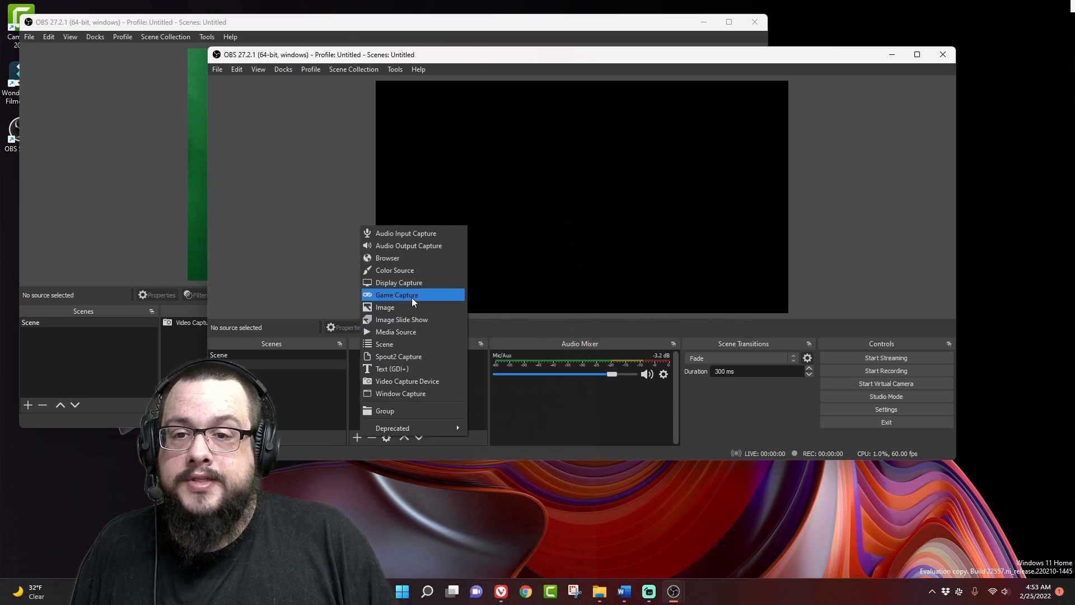
mouse_move(407, 283)
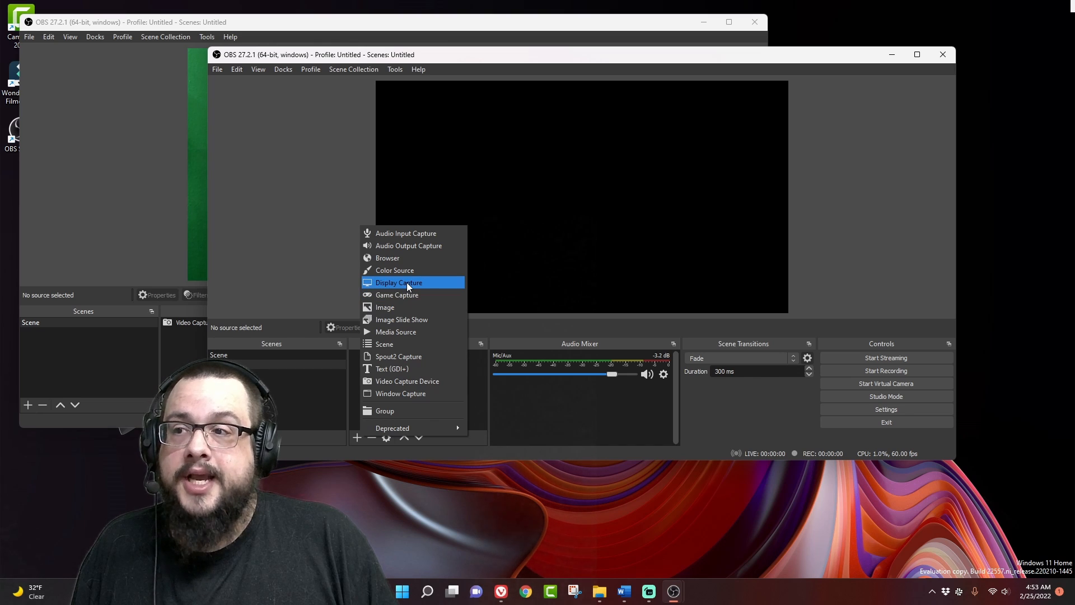
left_click(399, 283)
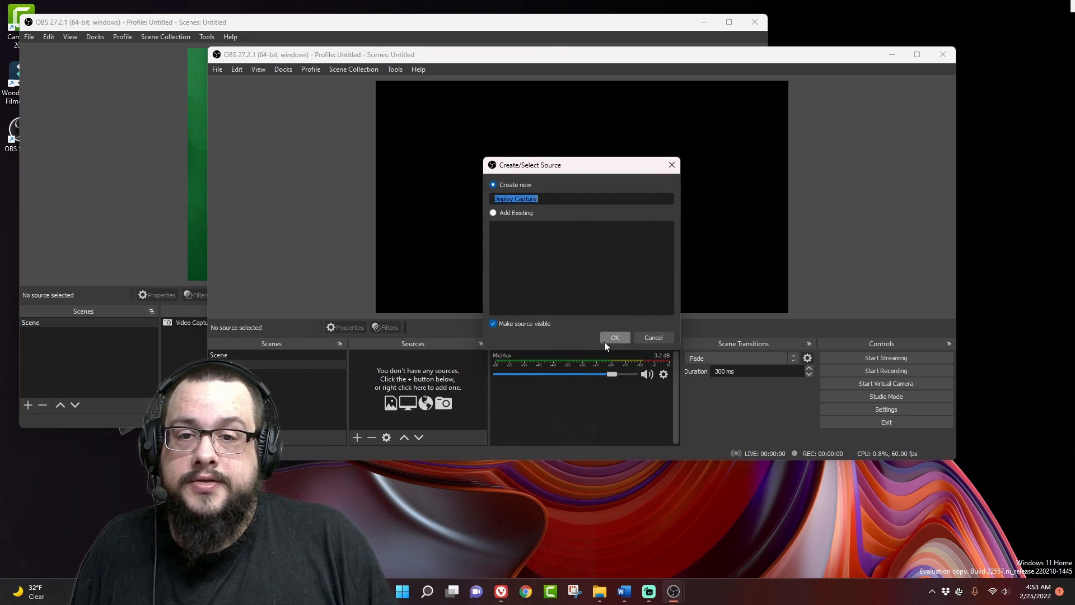
Step: Create the Display Capture source set to Display 3: 1920x1080 @ -1920,0
left_click(613, 337)
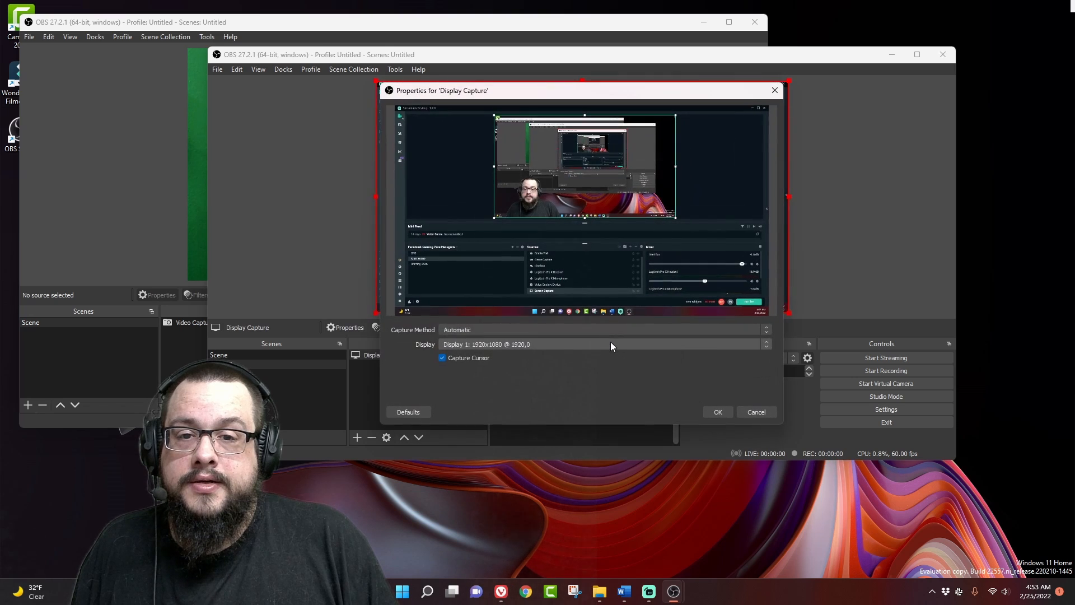
left_click(766, 344)
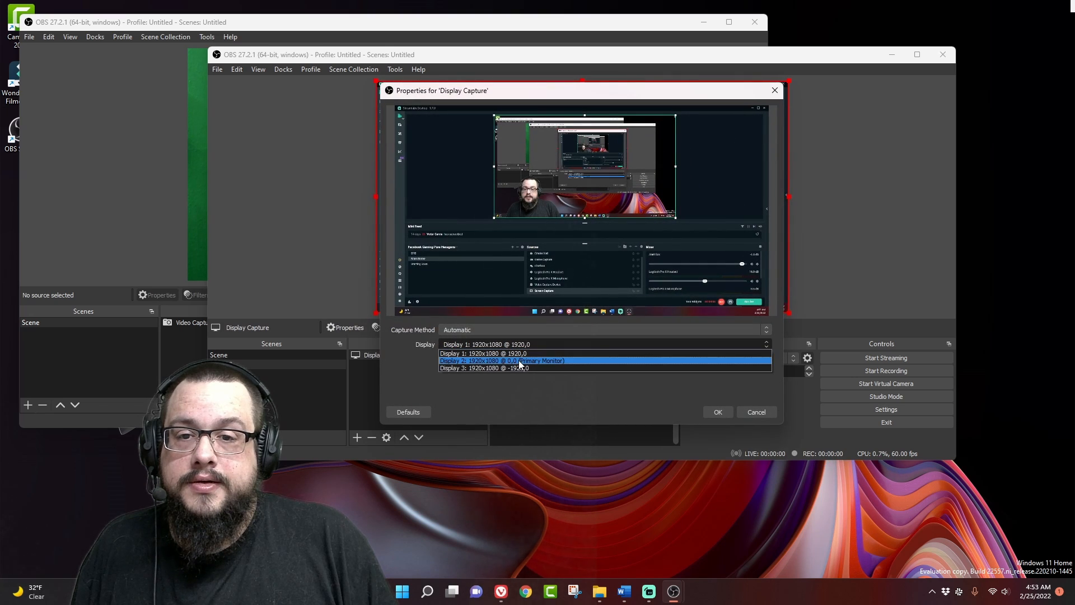
left_click(483, 353)
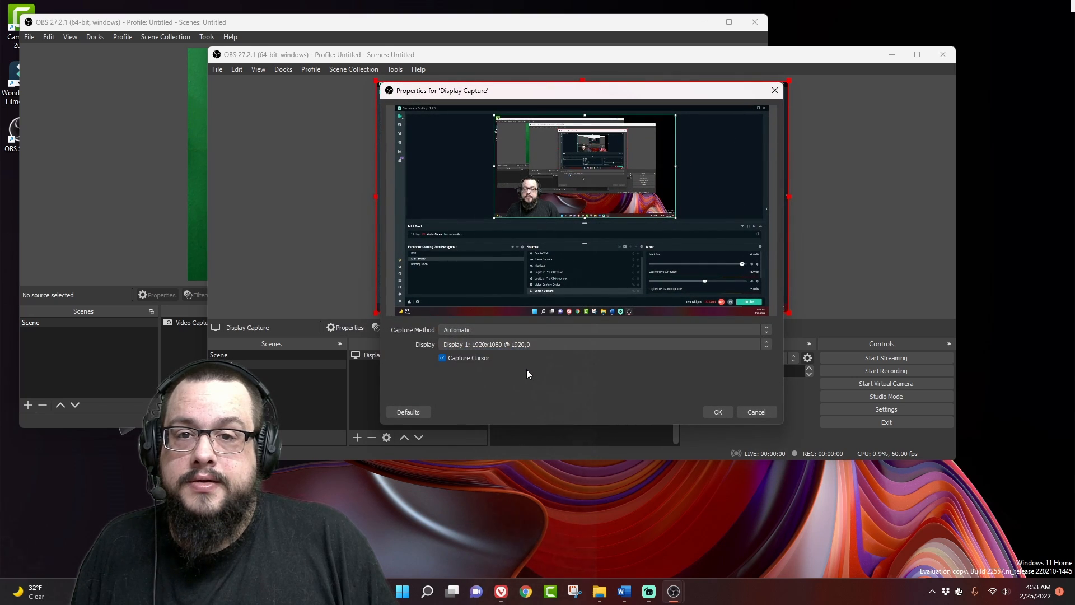
left_click(765, 344)
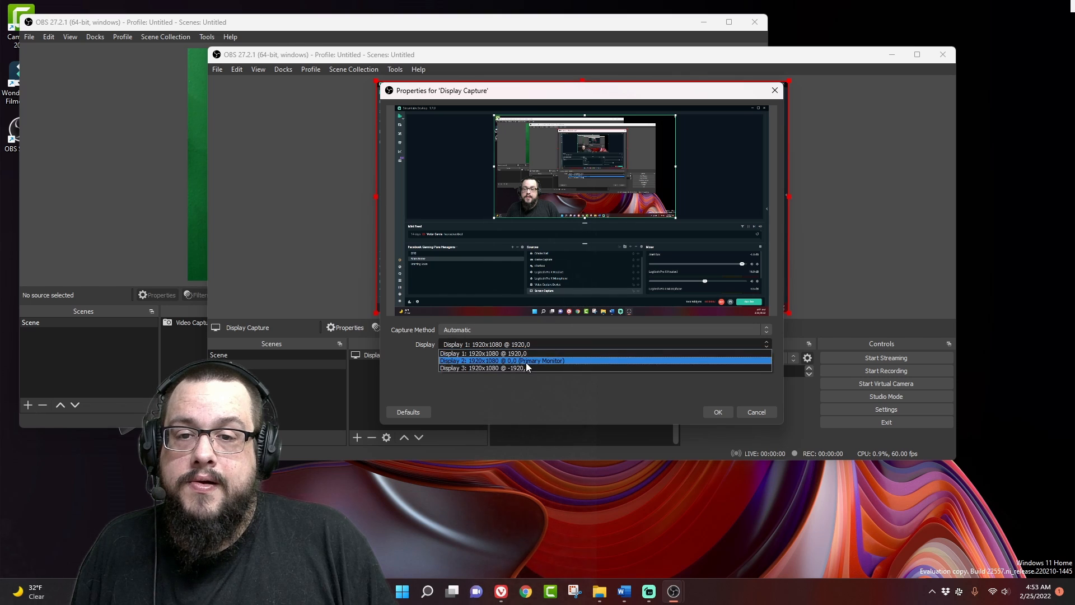
left_click(482, 368)
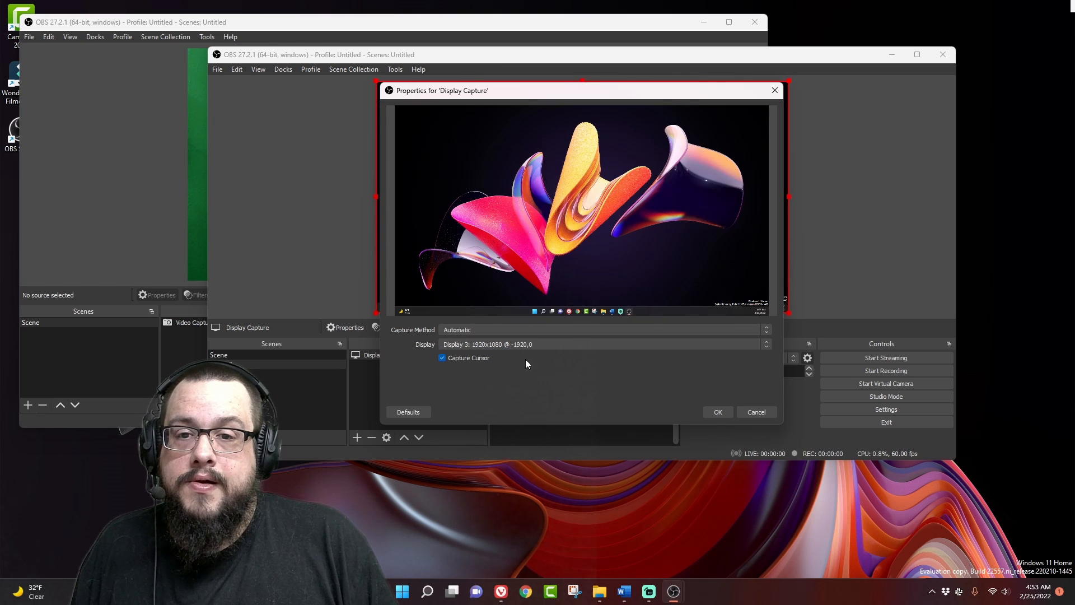
left_click(718, 412)
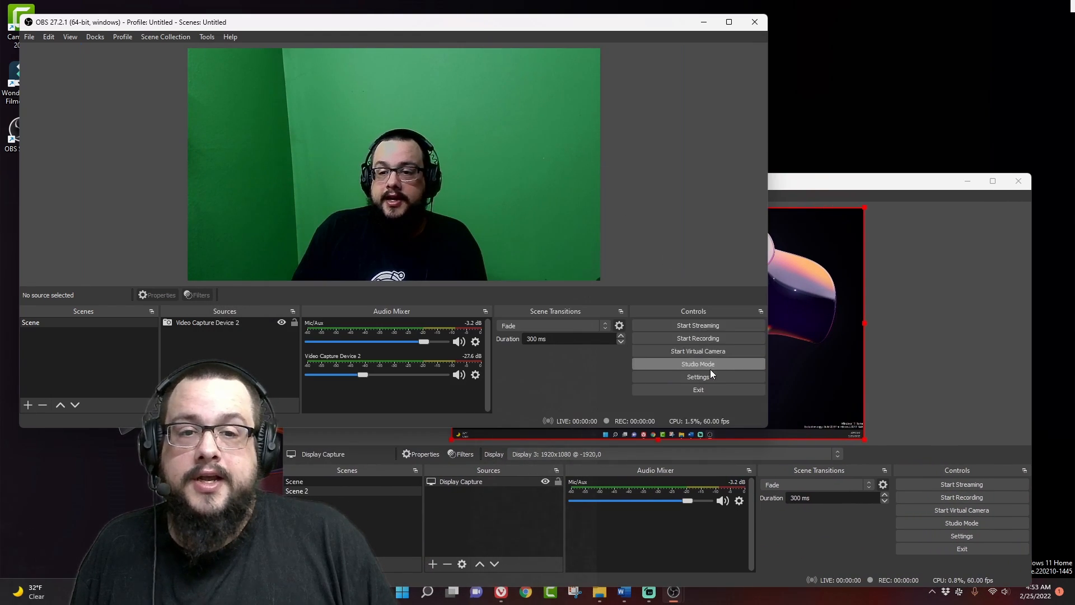
mouse_move(697, 338)
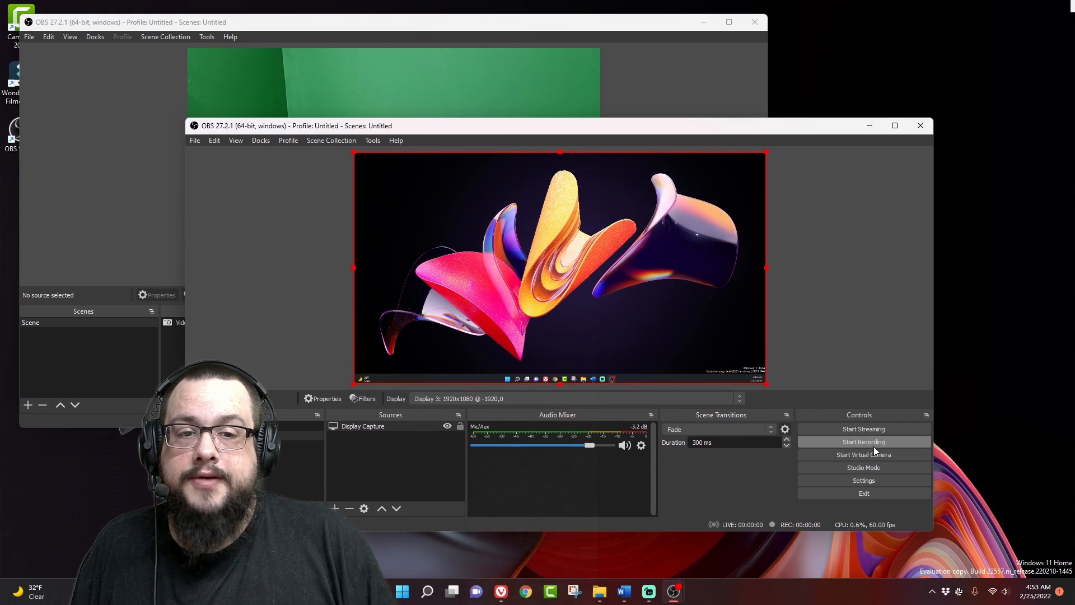
Step: Start recording in the second OBS instance capturing Display 3
left_click(863, 441)
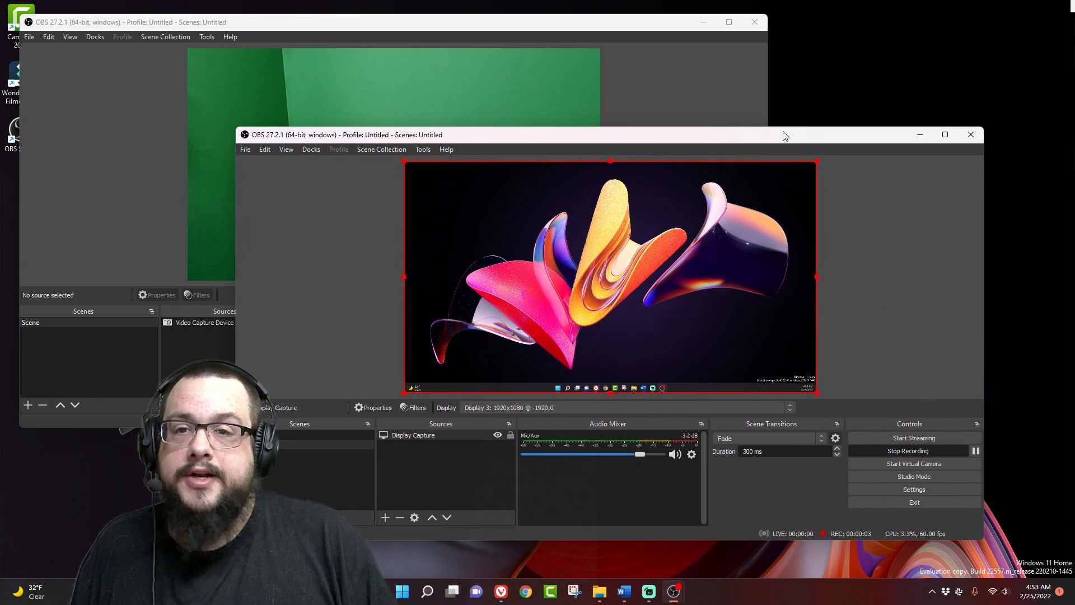
mouse_move(427, 25)
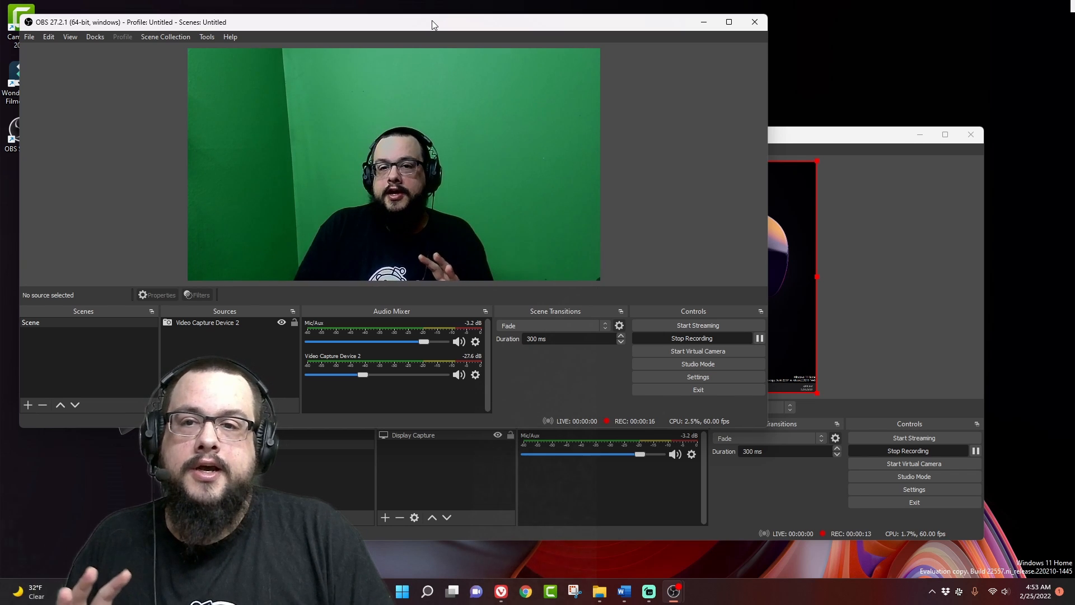
mouse_move(738, 152)
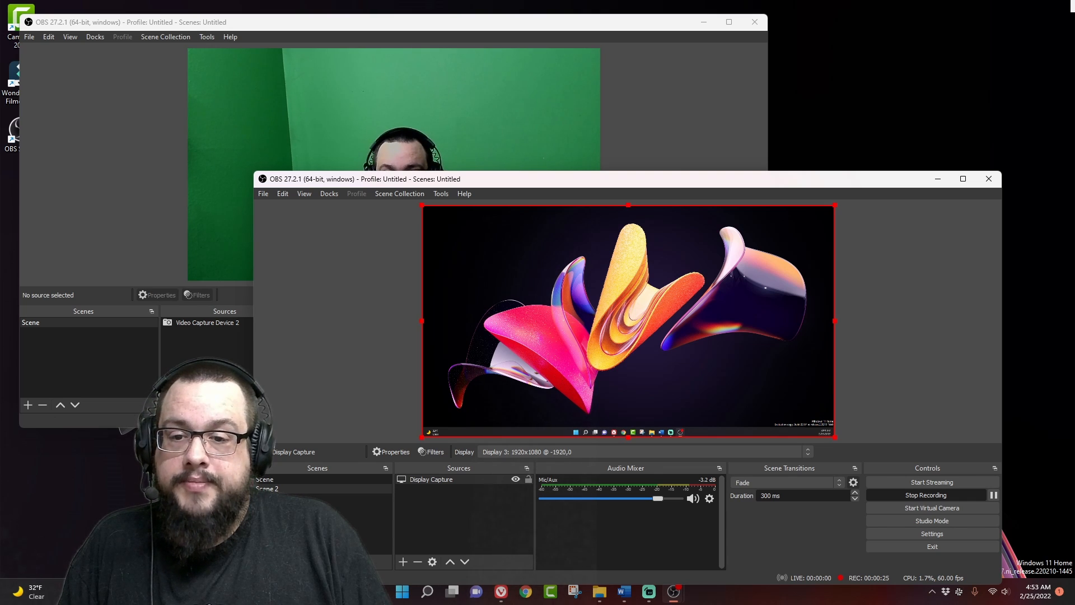
type("not")
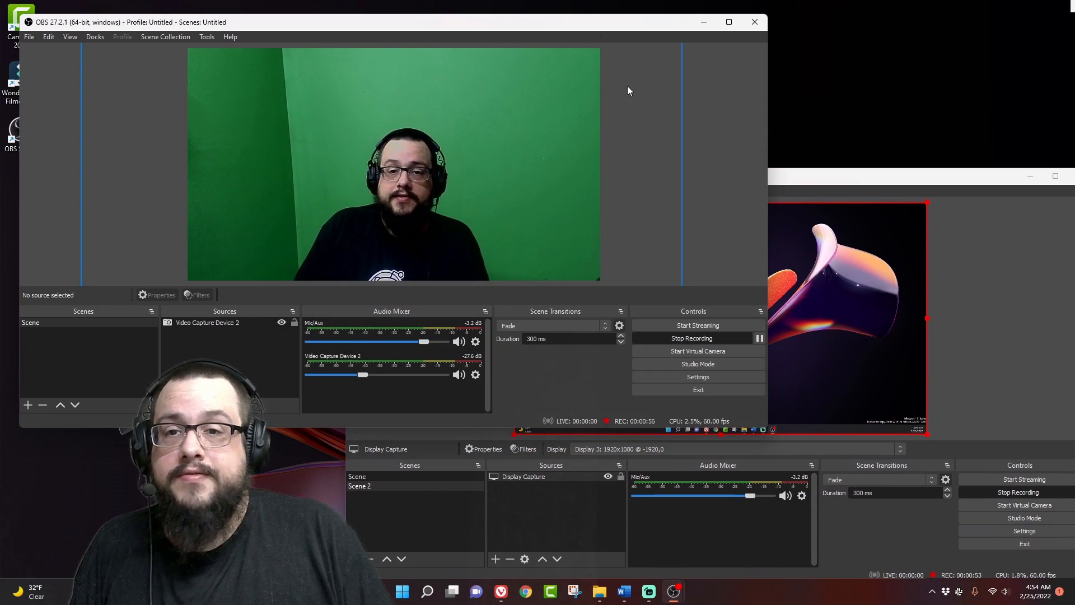
mouse_move(984, 37)
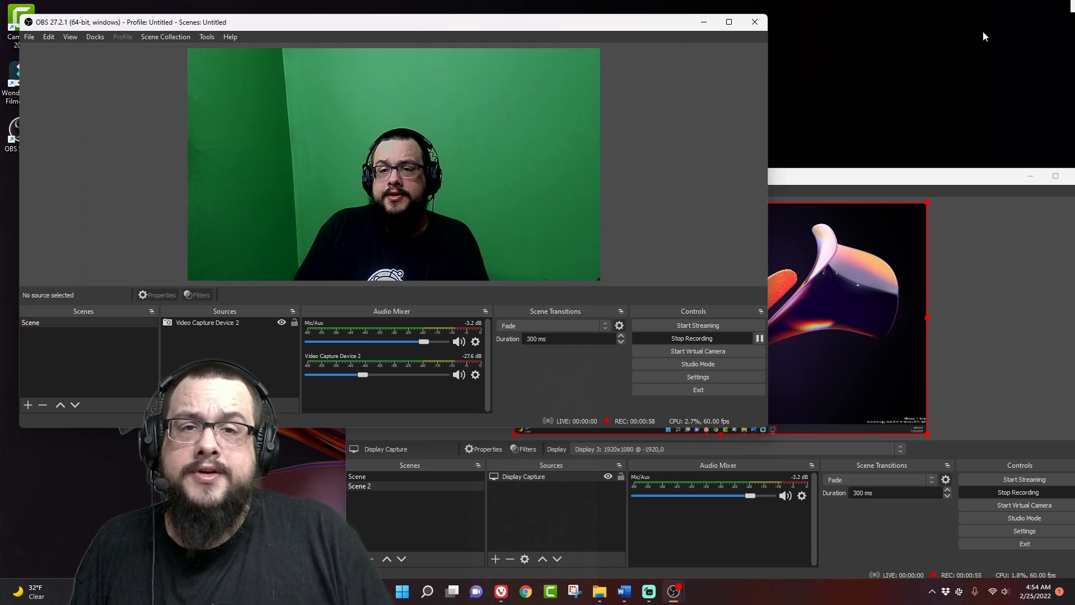
mouse_move(678, 157)
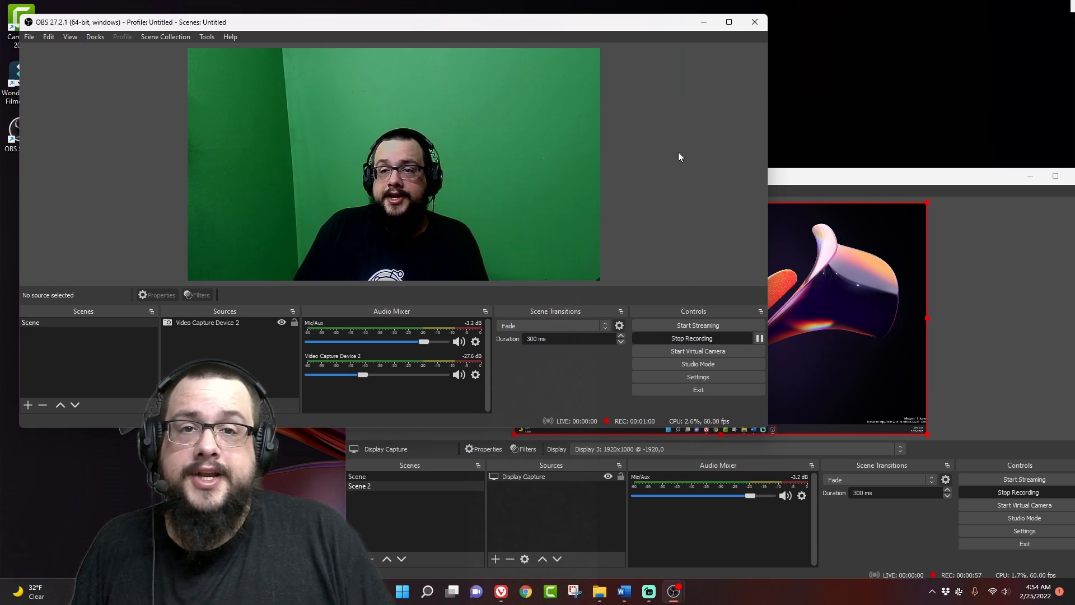
mouse_move(899, 317)
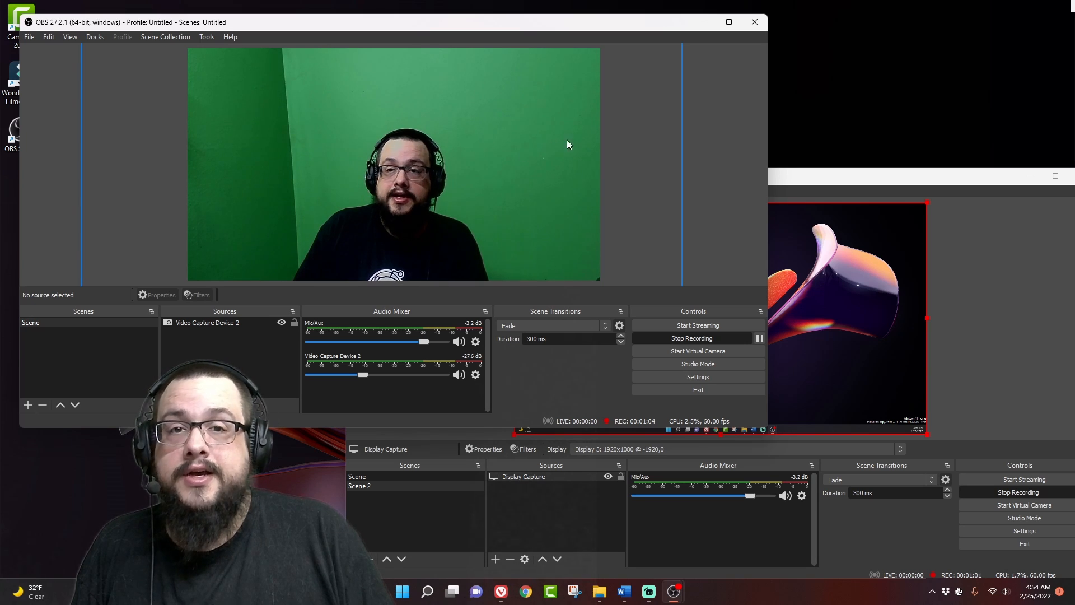
mouse_move(326, 92)
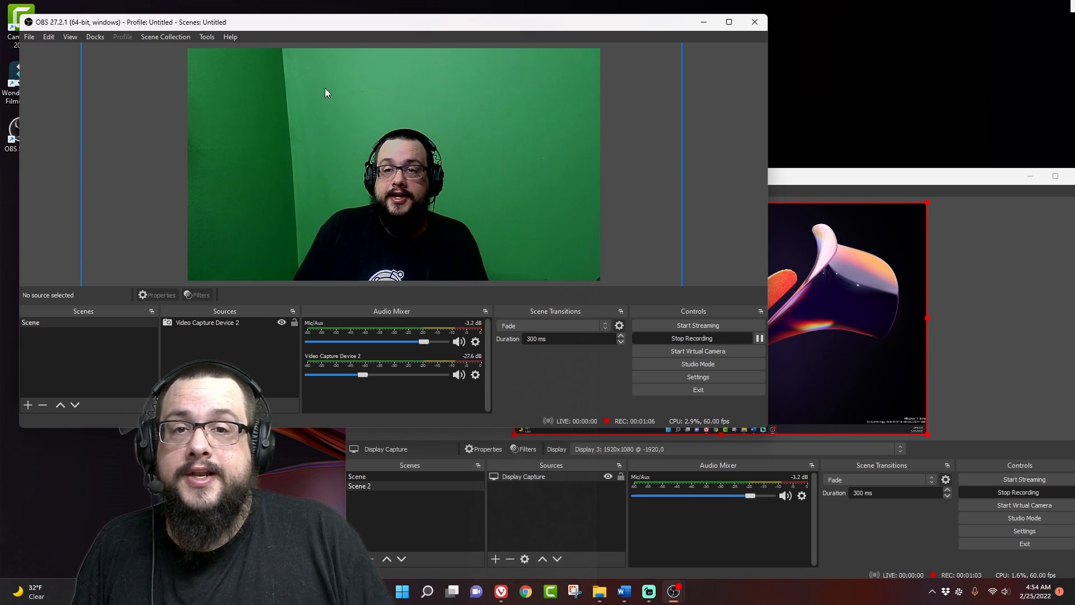
mouse_move(787, 133)
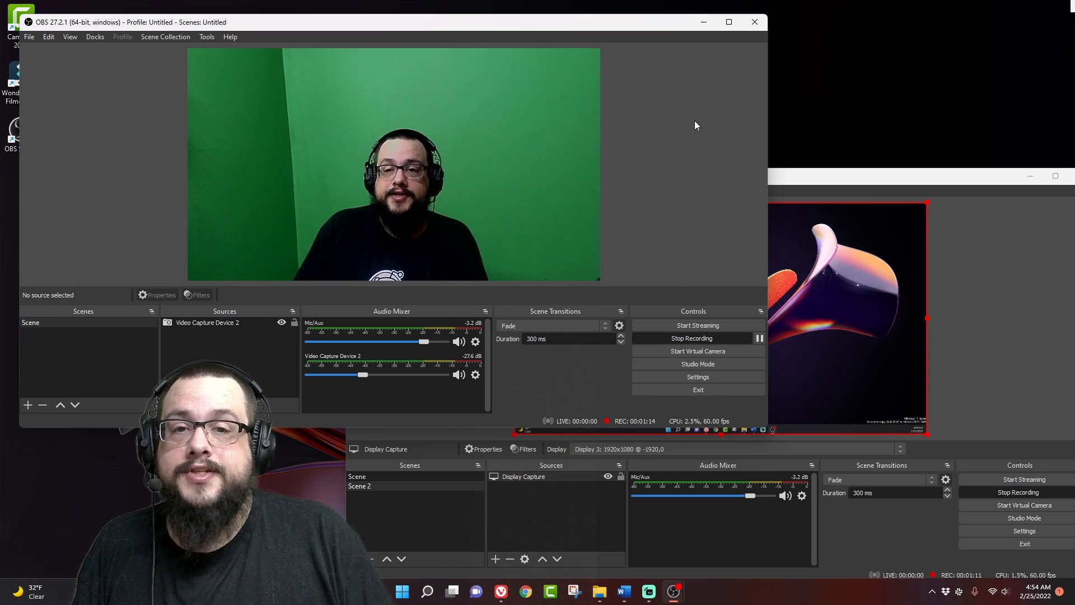
mouse_move(675, 206)
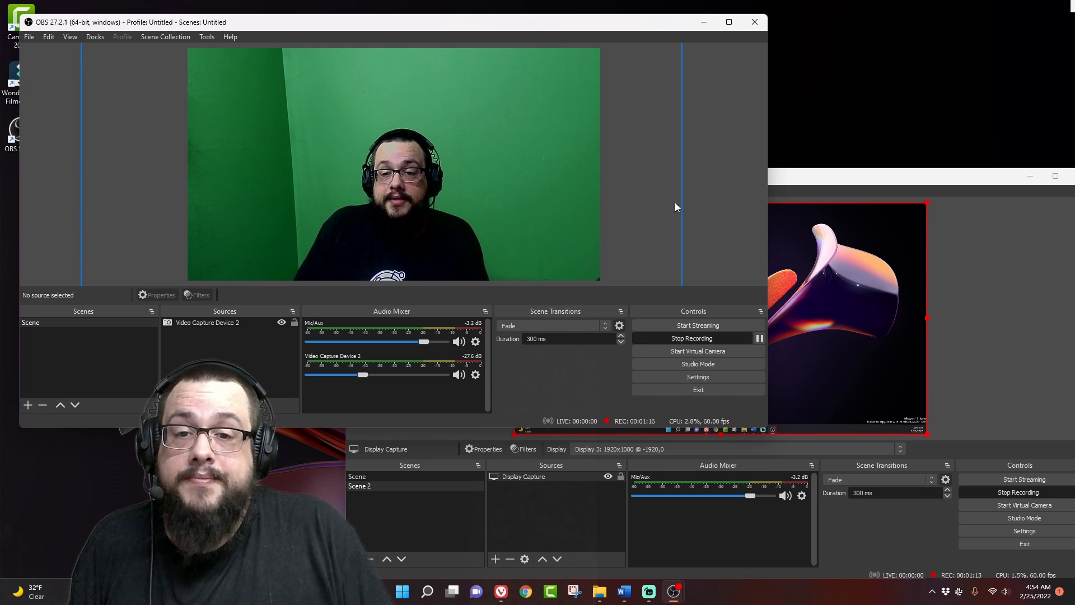
mouse_move(716, 206)
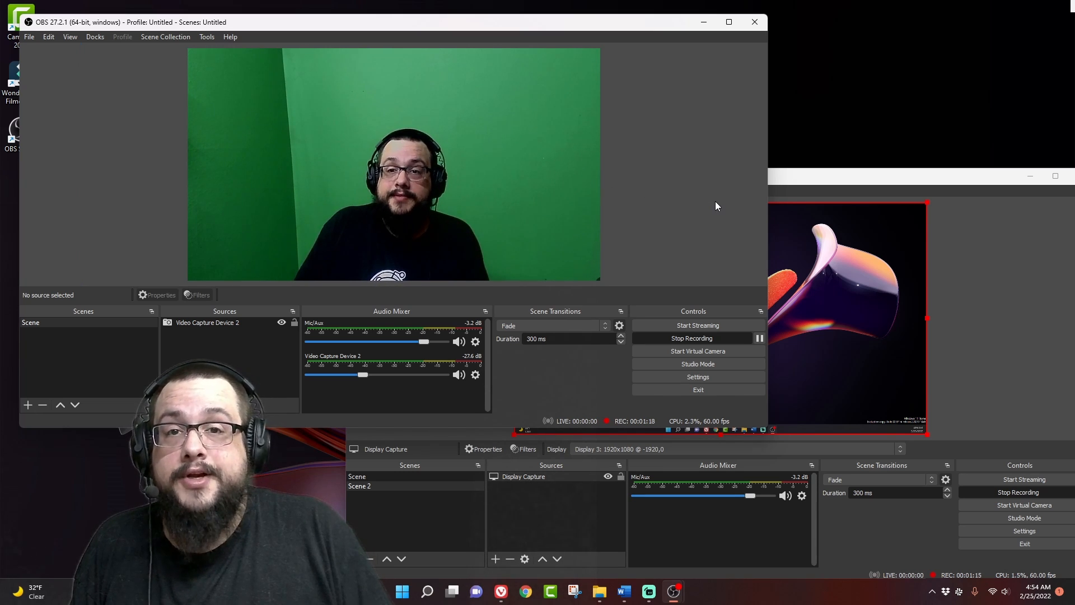